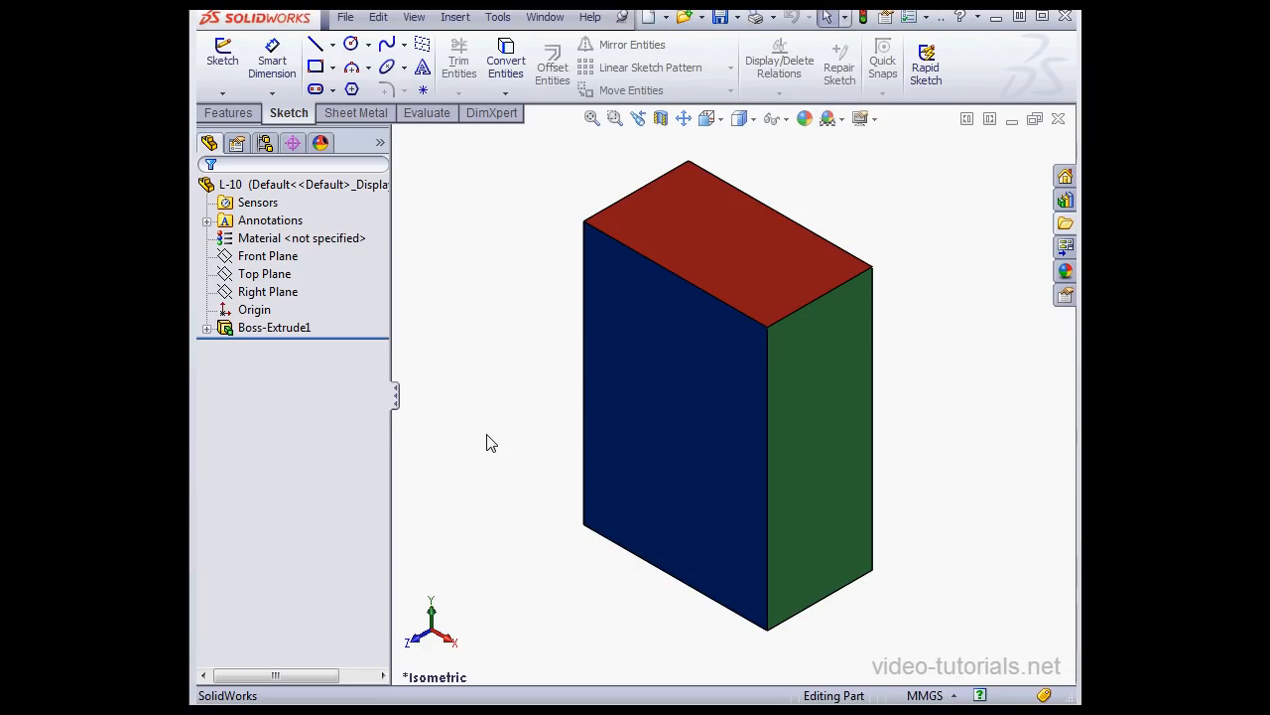
{"action": "mouse_move", "coordinate": [494, 437]}
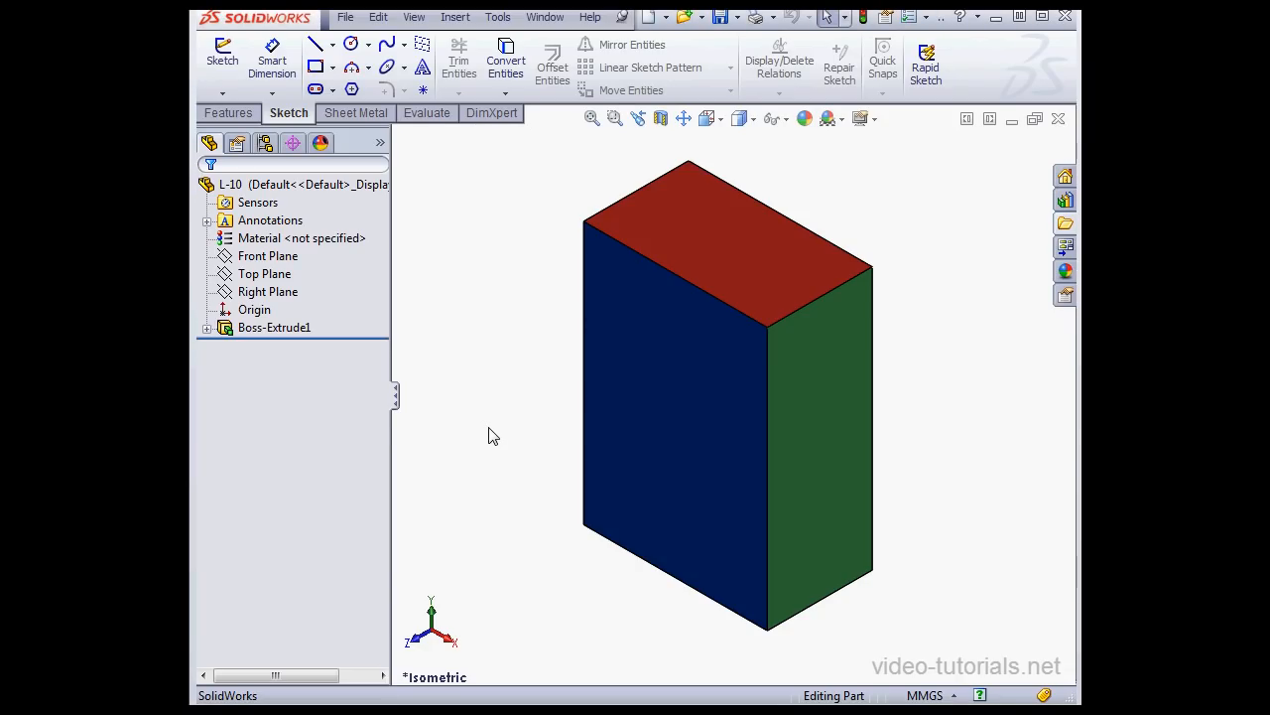
{"action": "mouse_move", "coordinate": [508, 429]}
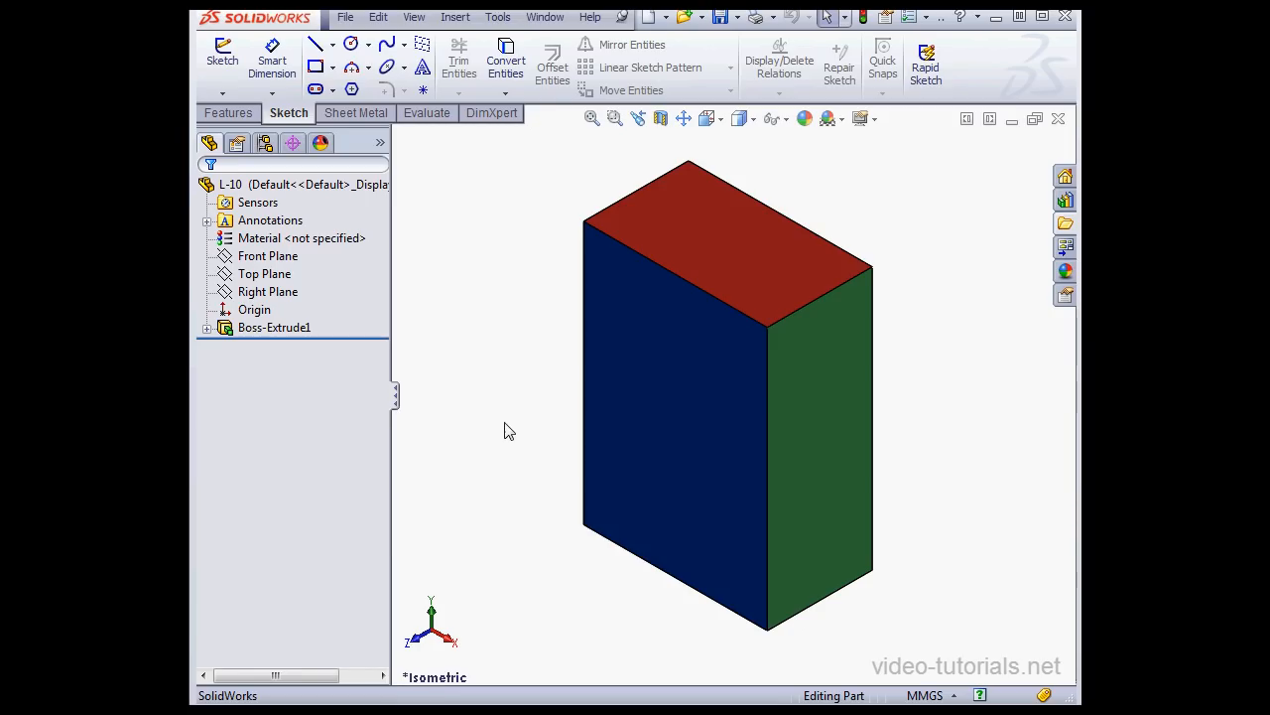
{"action": "mouse_move", "coordinate": [522, 424]}
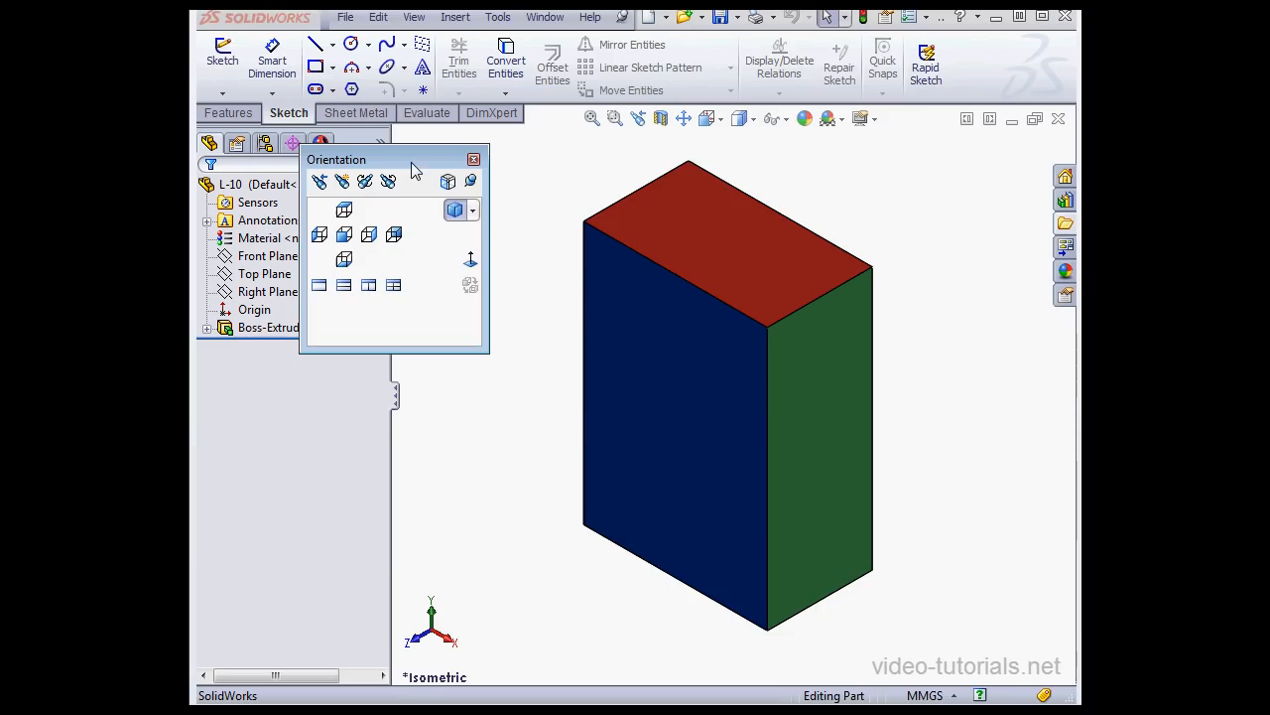
{"action": "mouse_move", "coordinate": [449, 182]}
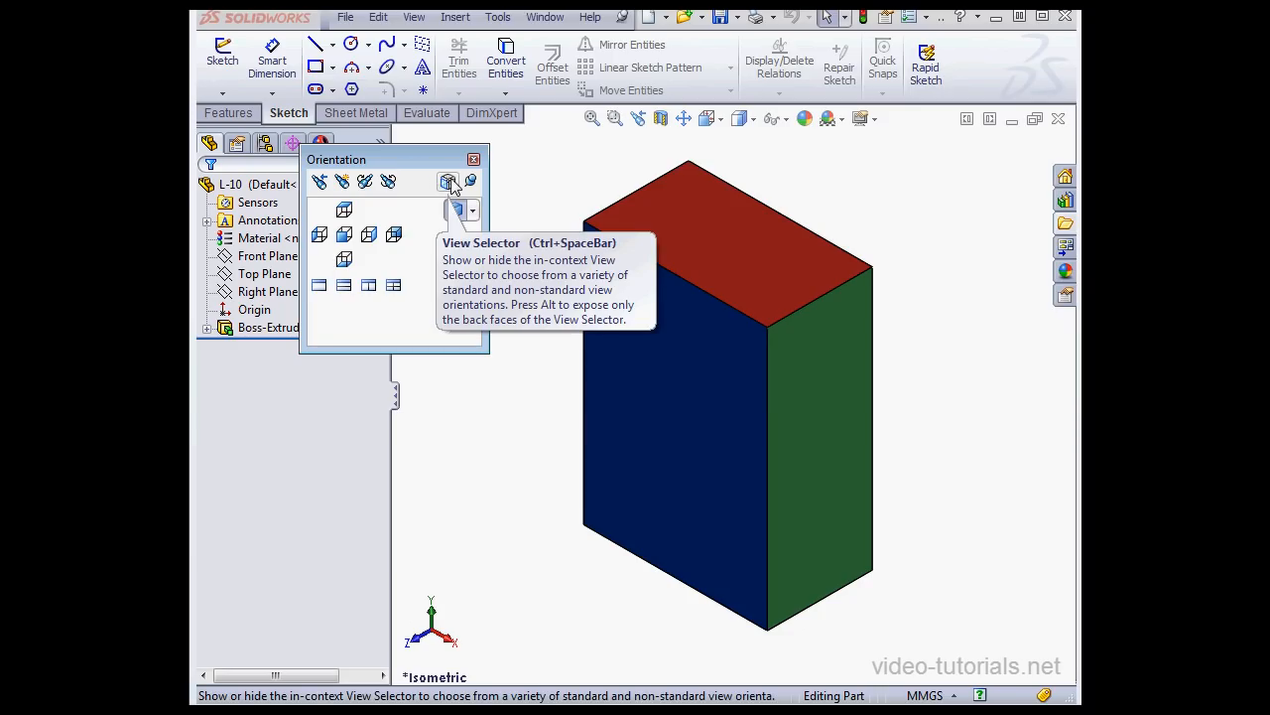
{"action": "mouse_move", "coordinate": [425, 214]}
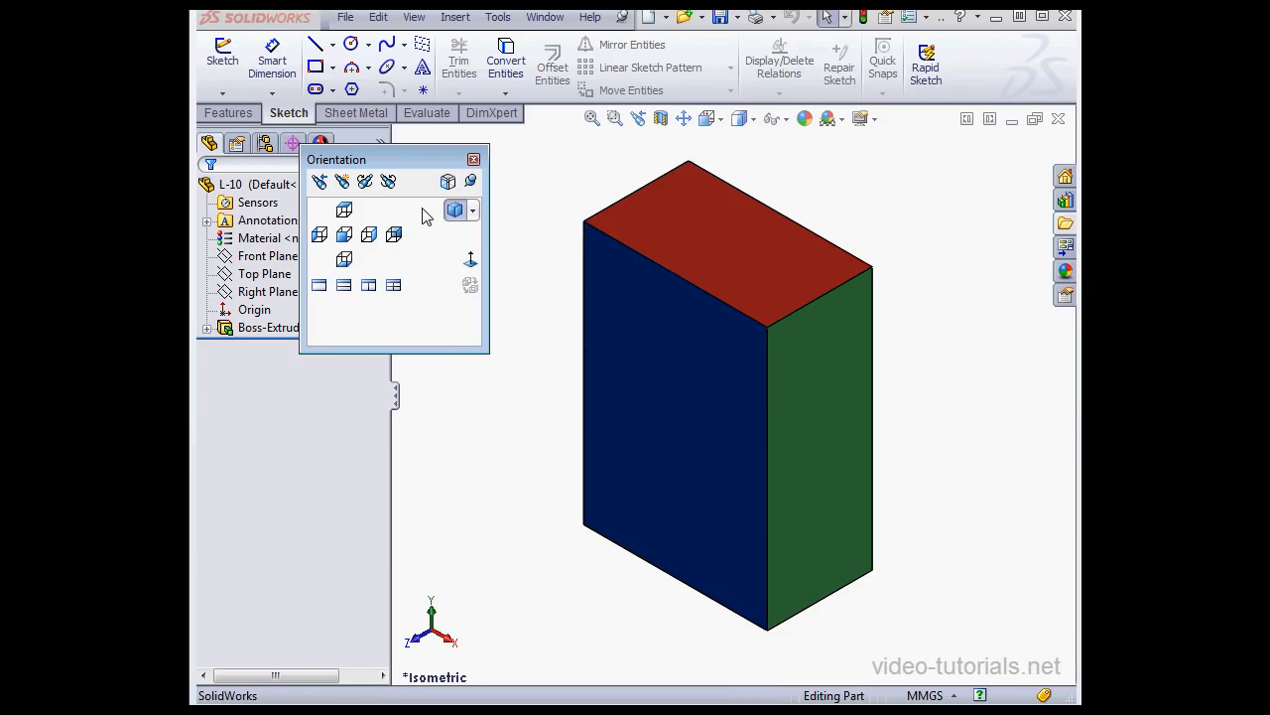
{"action": "mouse_move", "coordinate": [319, 183]}
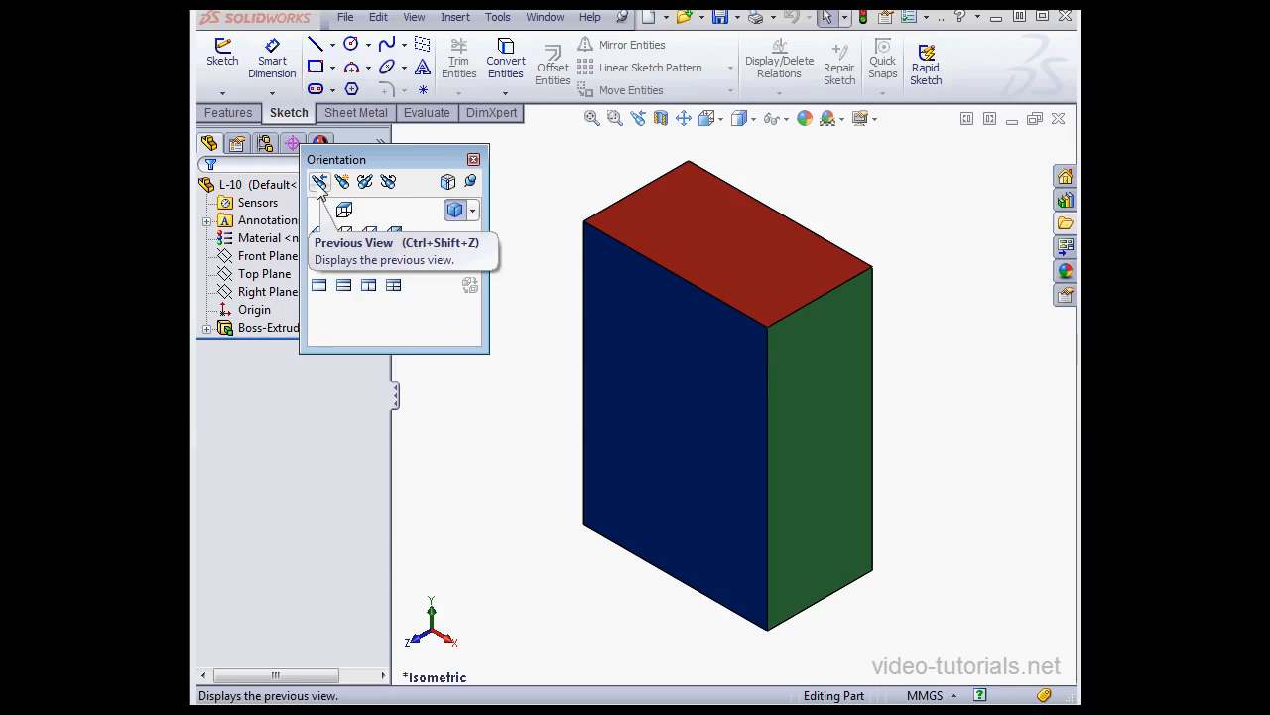
{"action": "mouse_move", "coordinate": [343, 183]}
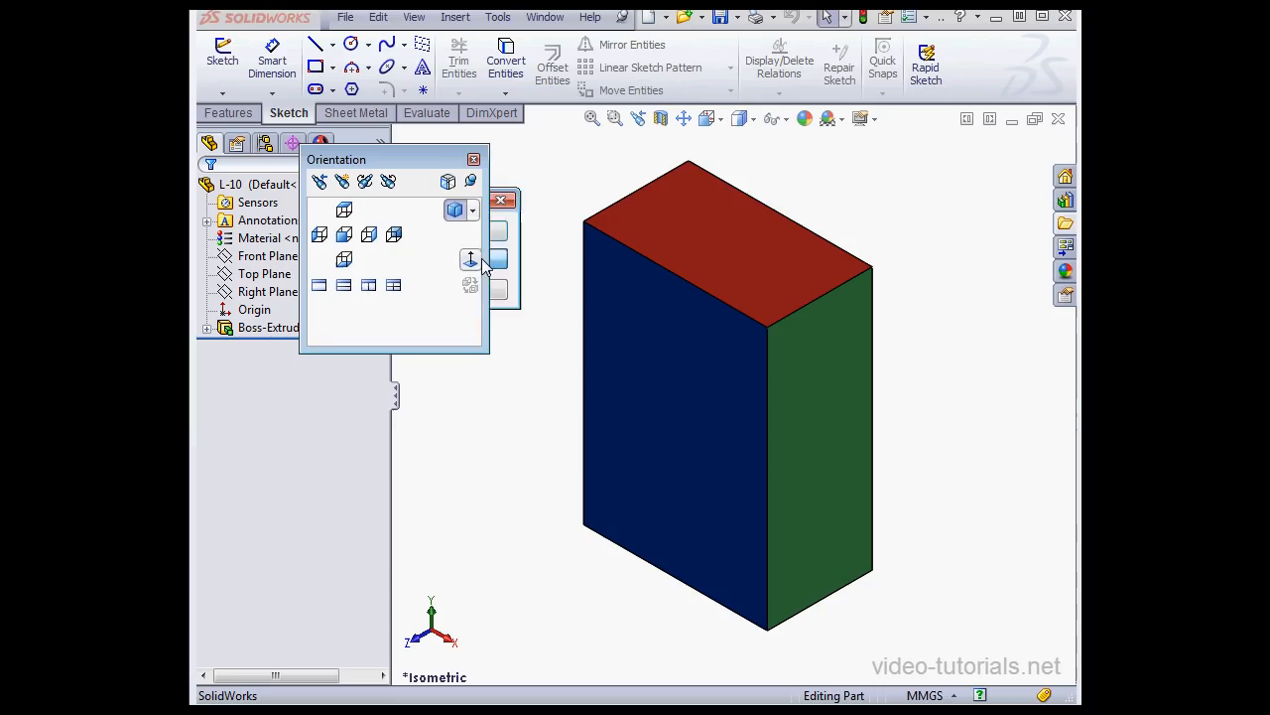
{"action": "mouse_move", "coordinate": [365, 183]}
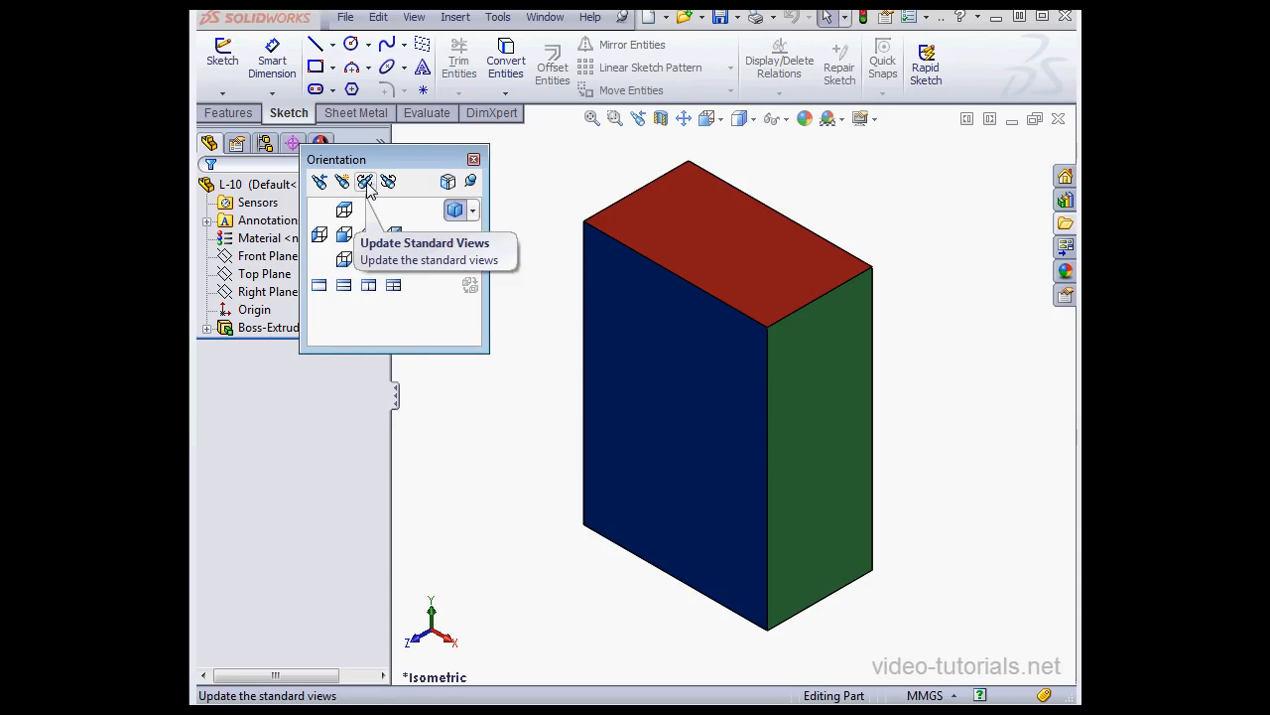
{"action": "mouse_move", "coordinate": [389, 183]}
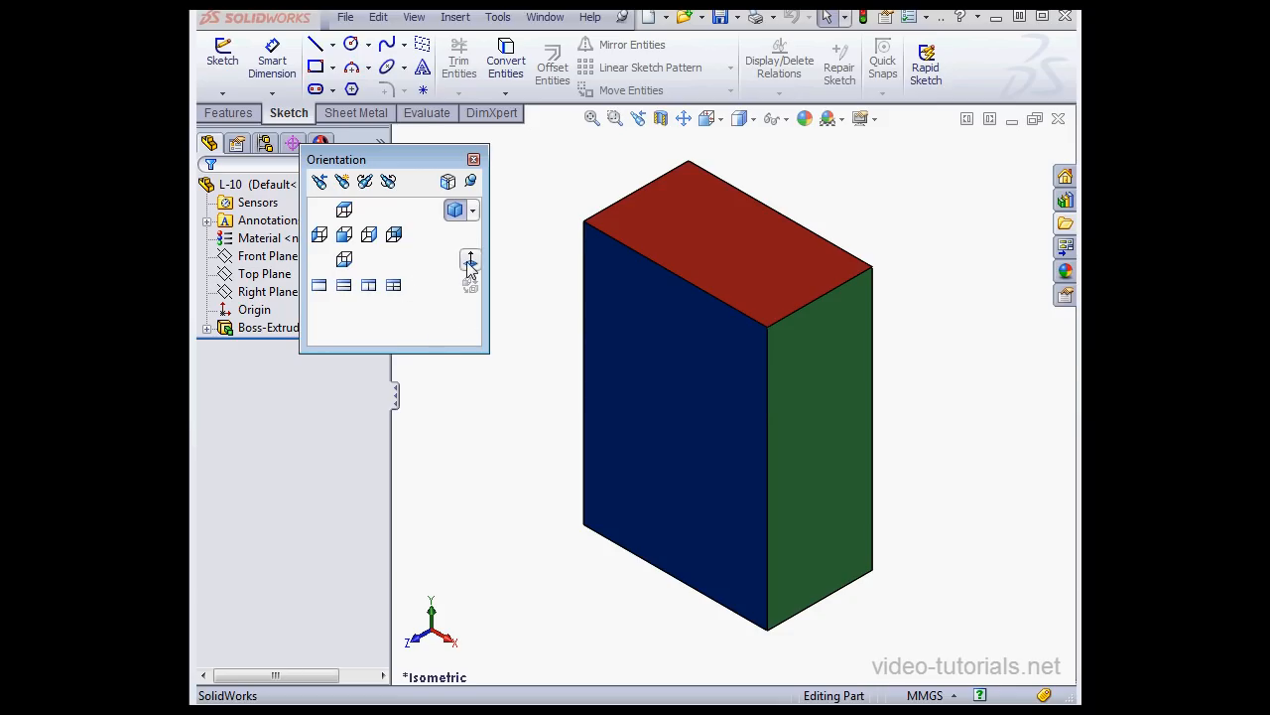
Step: Bring up the Orientation window beside the isometric box
{"action": "left_click", "coordinate": [267, 326]}
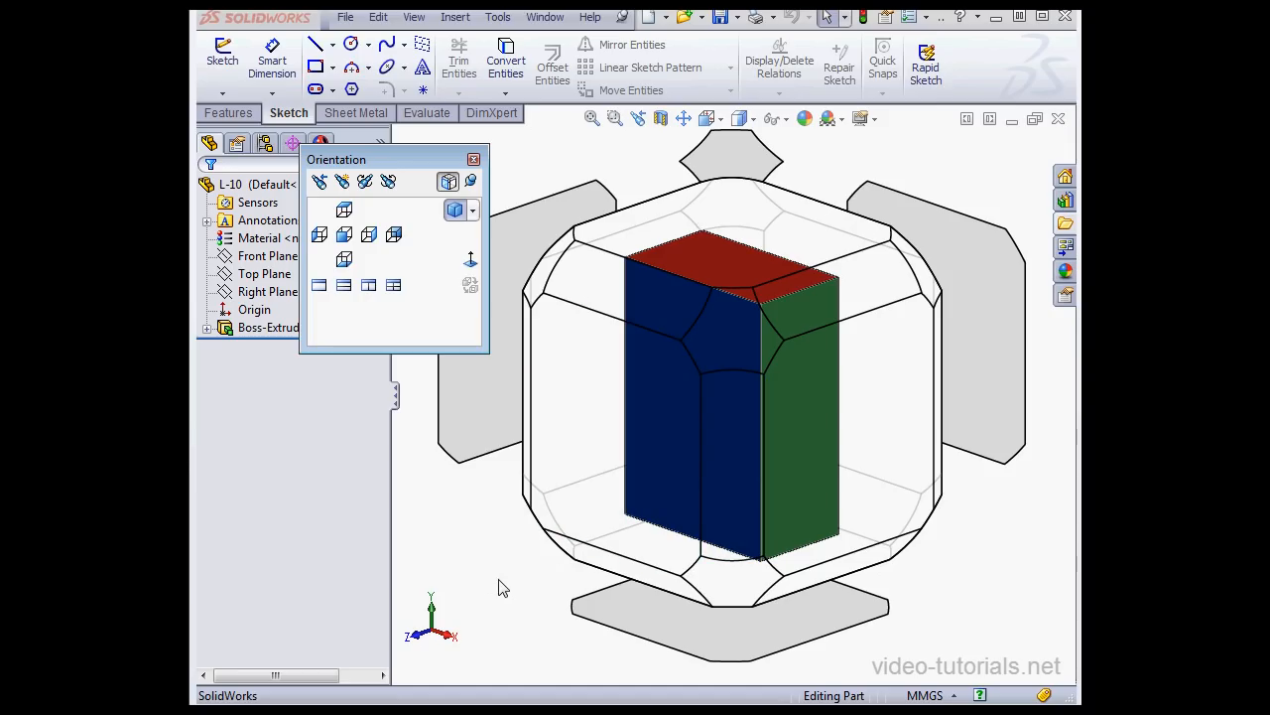
{"action": "mouse_move", "coordinate": [480, 559]}
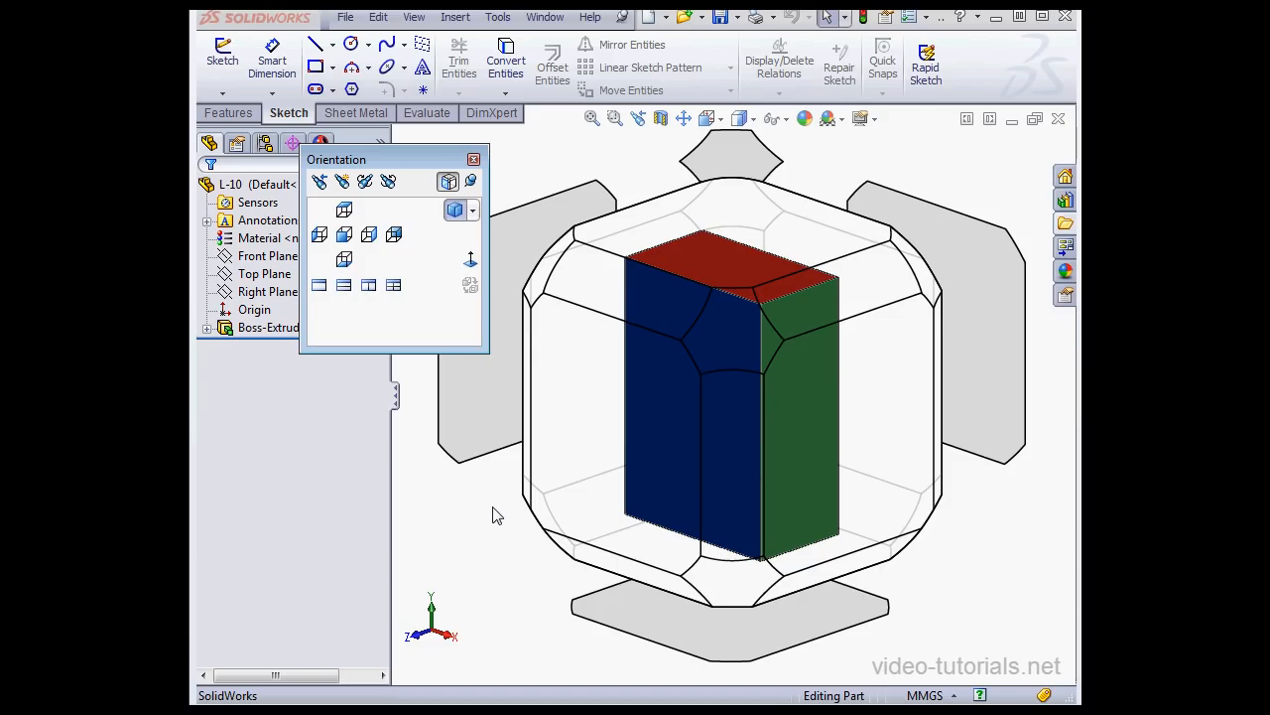
{"action": "mouse_move", "coordinate": [488, 512]}
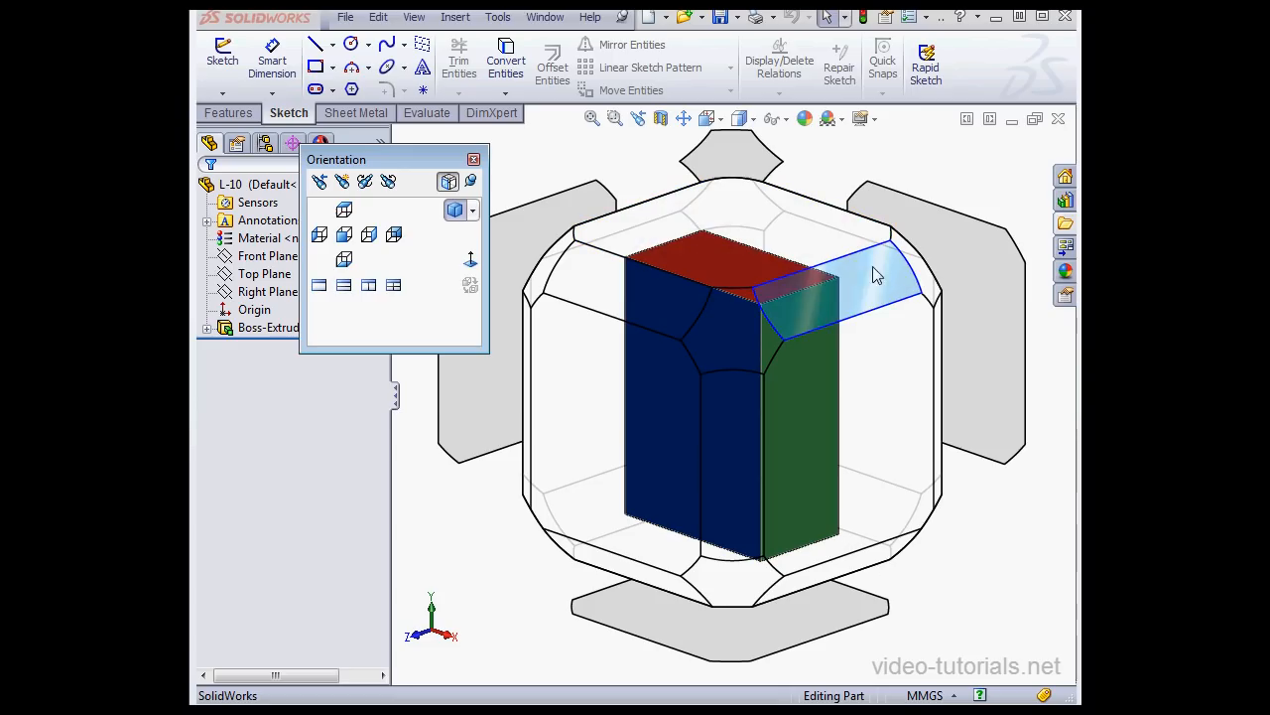
{"action": "left_click", "coordinate": [393, 235]}
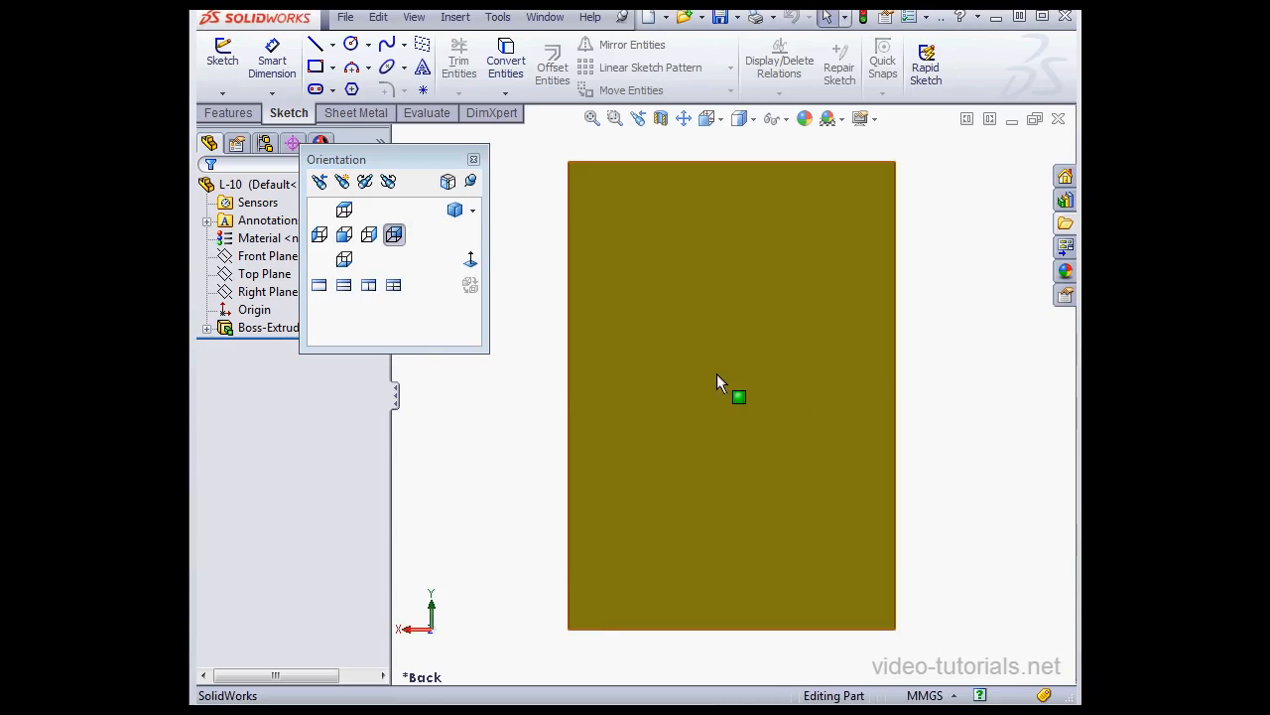
{"action": "mouse_move", "coordinate": [485, 204]}
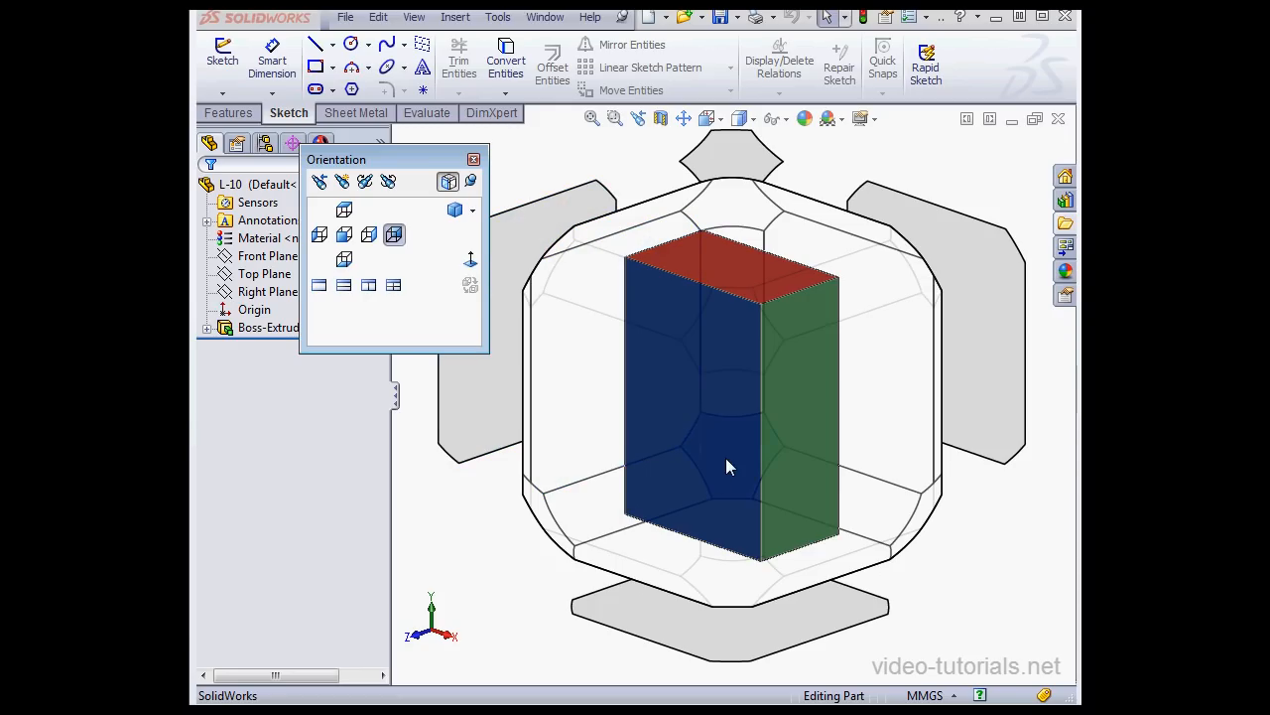
{"action": "mouse_move", "coordinate": [739, 456]}
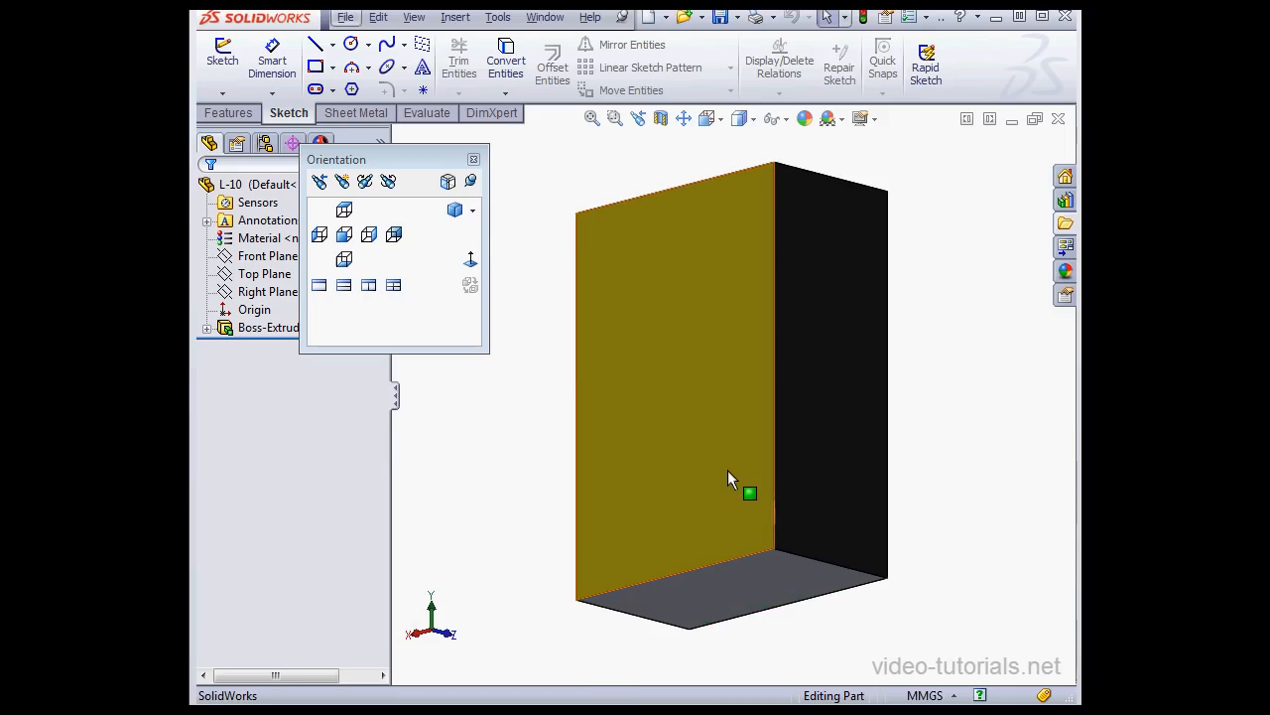
{"action": "left_click", "coordinate": [472, 210]}
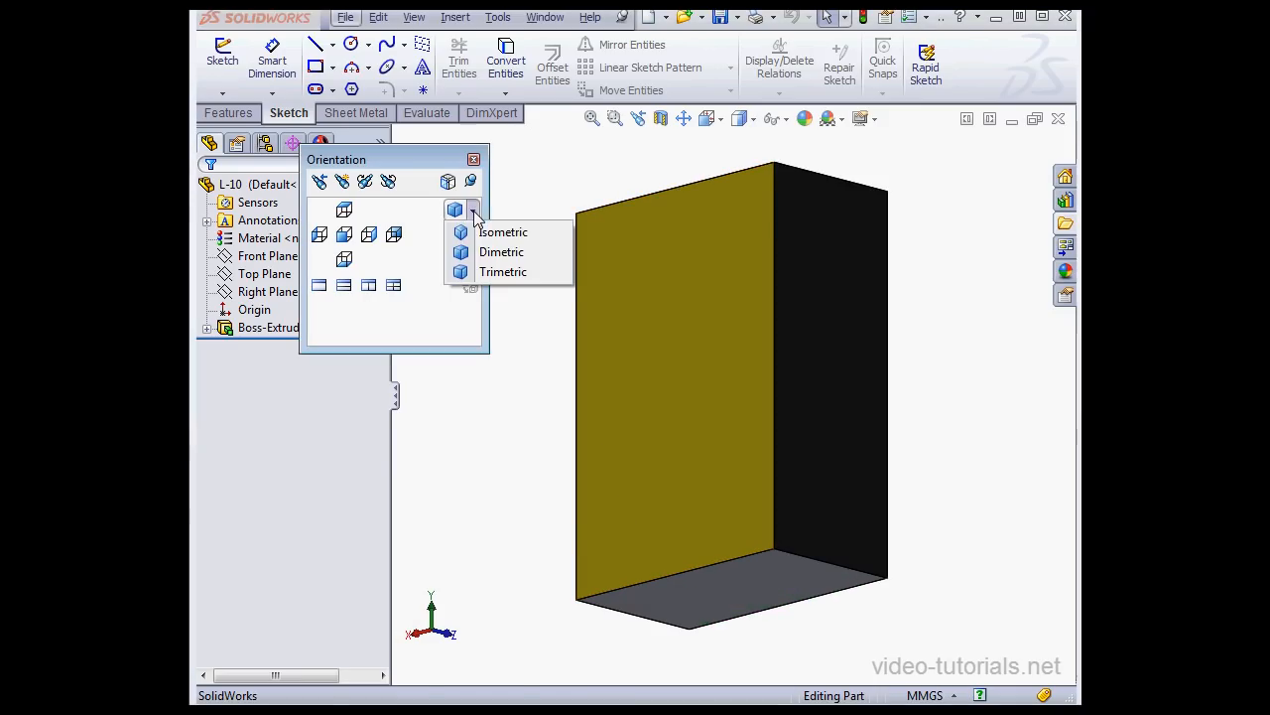
{"action": "left_click", "coordinate": [502, 230]}
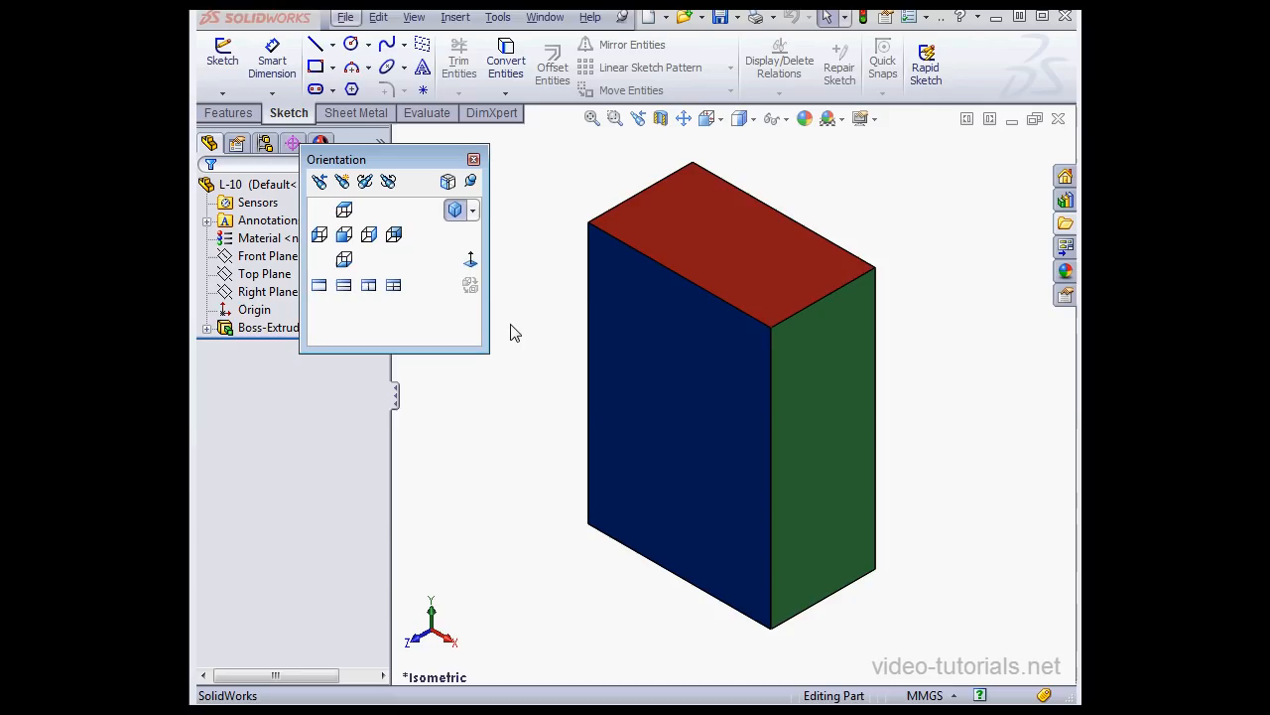
{"action": "mouse_move", "coordinate": [540, 345]}
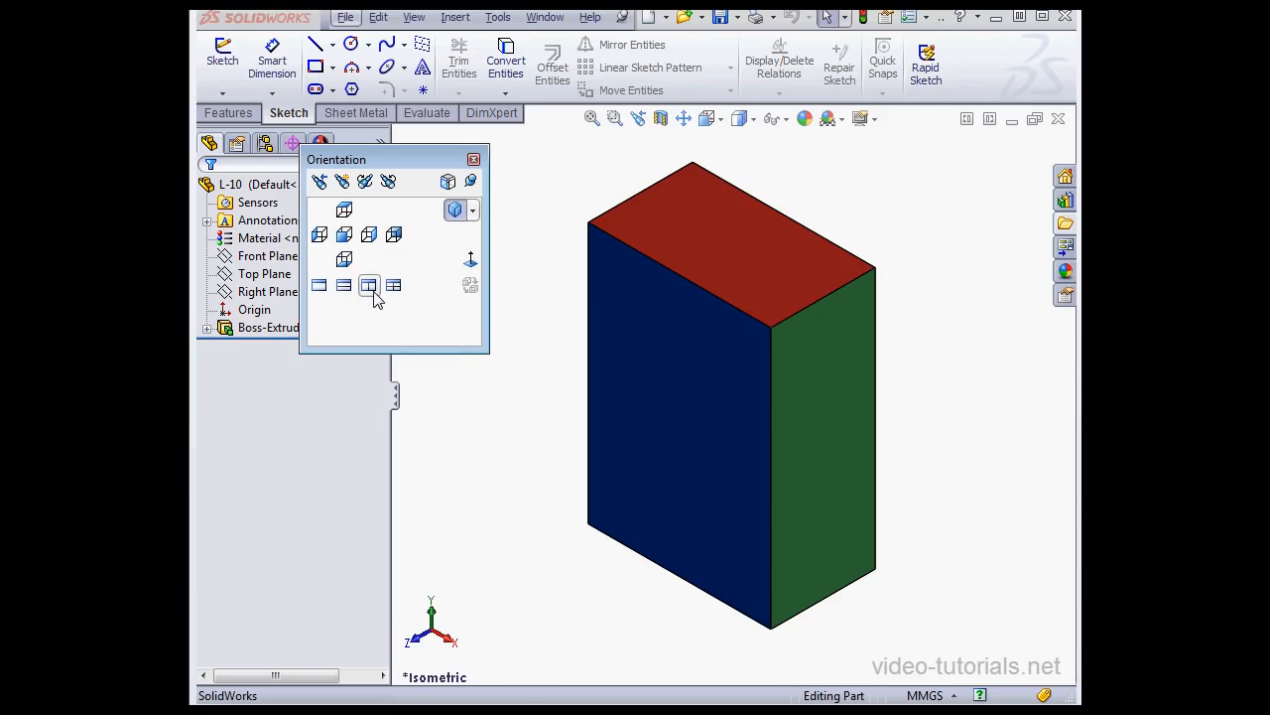
{"action": "mouse_move", "coordinate": [369, 286]}
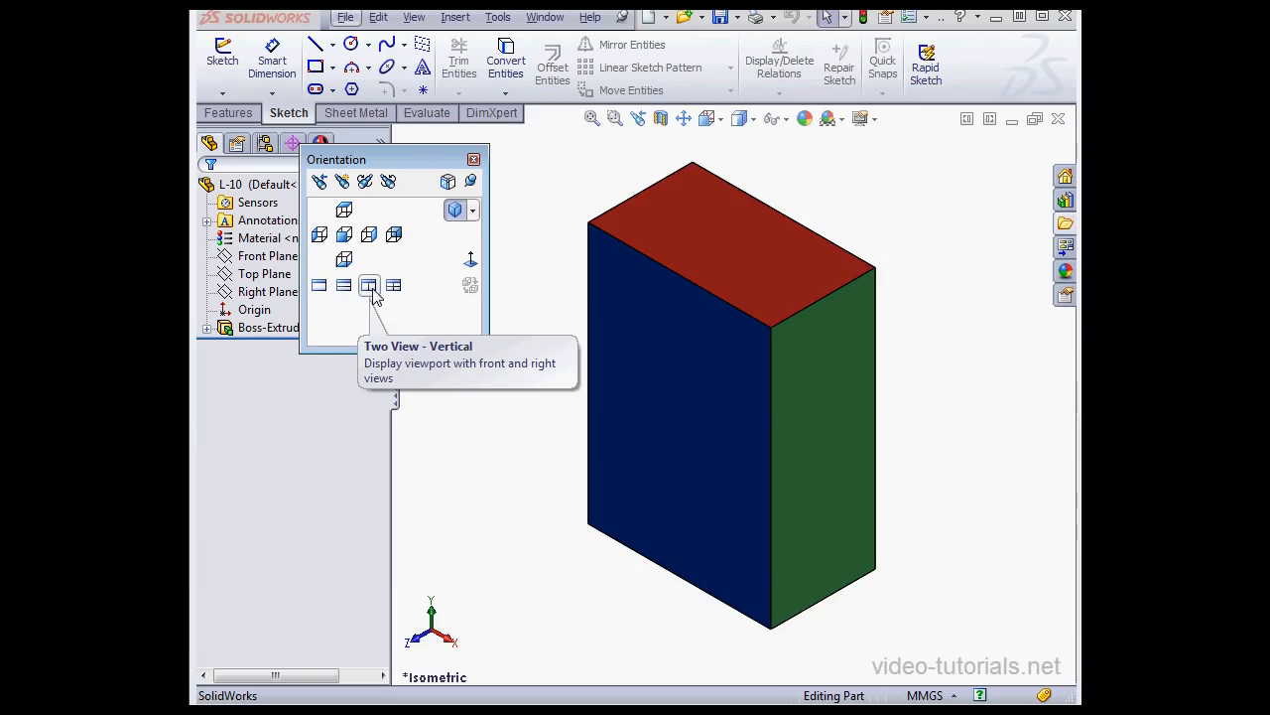
Step: Split into two vertical viewports (isometric and right view) and pin the Orientation window
{"action": "left_click", "coordinate": [369, 286]}
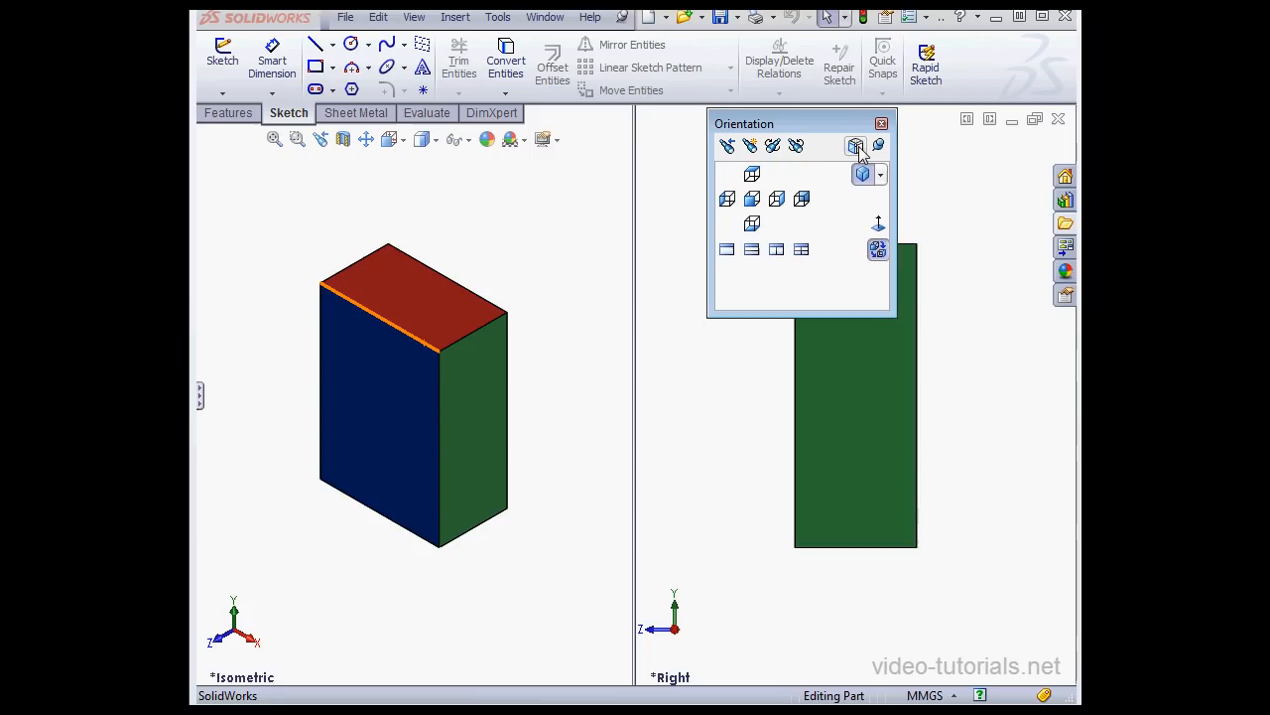
{"action": "left_click", "coordinate": [856, 147]}
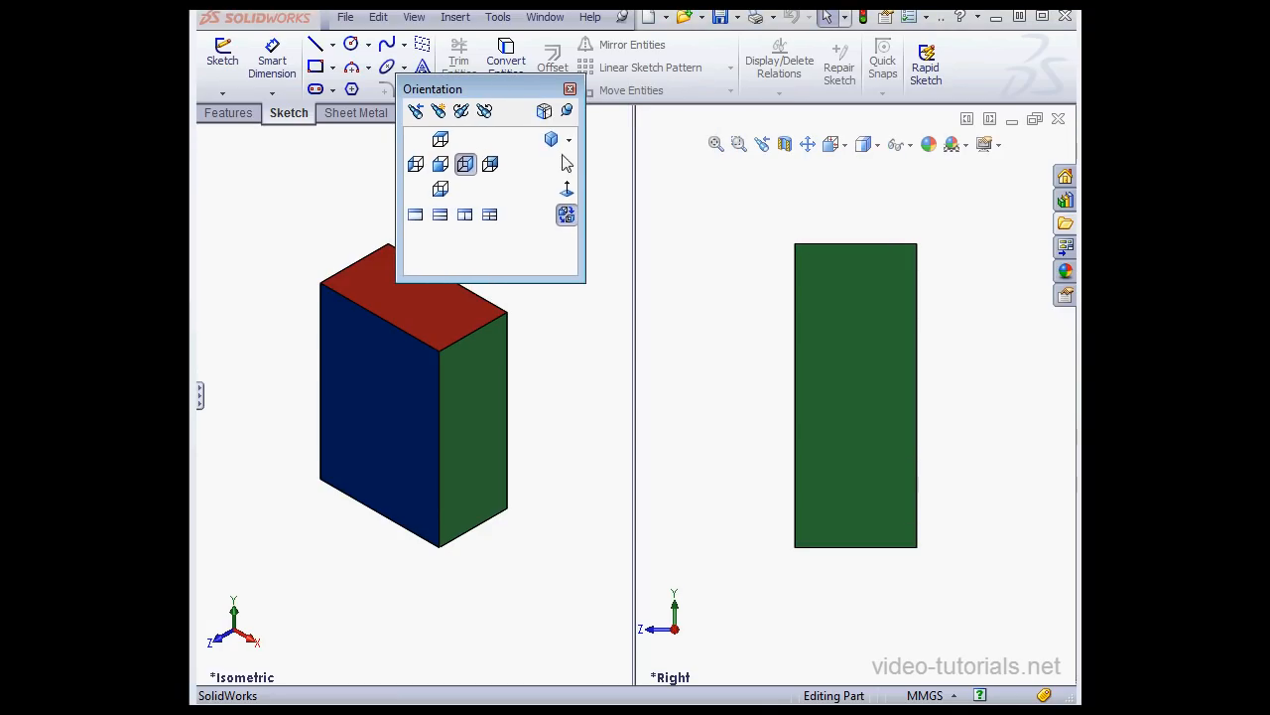
Step: Set the right viewport to Dimetric and toggle the View Selector cube
{"action": "left_click", "coordinate": [567, 139]}
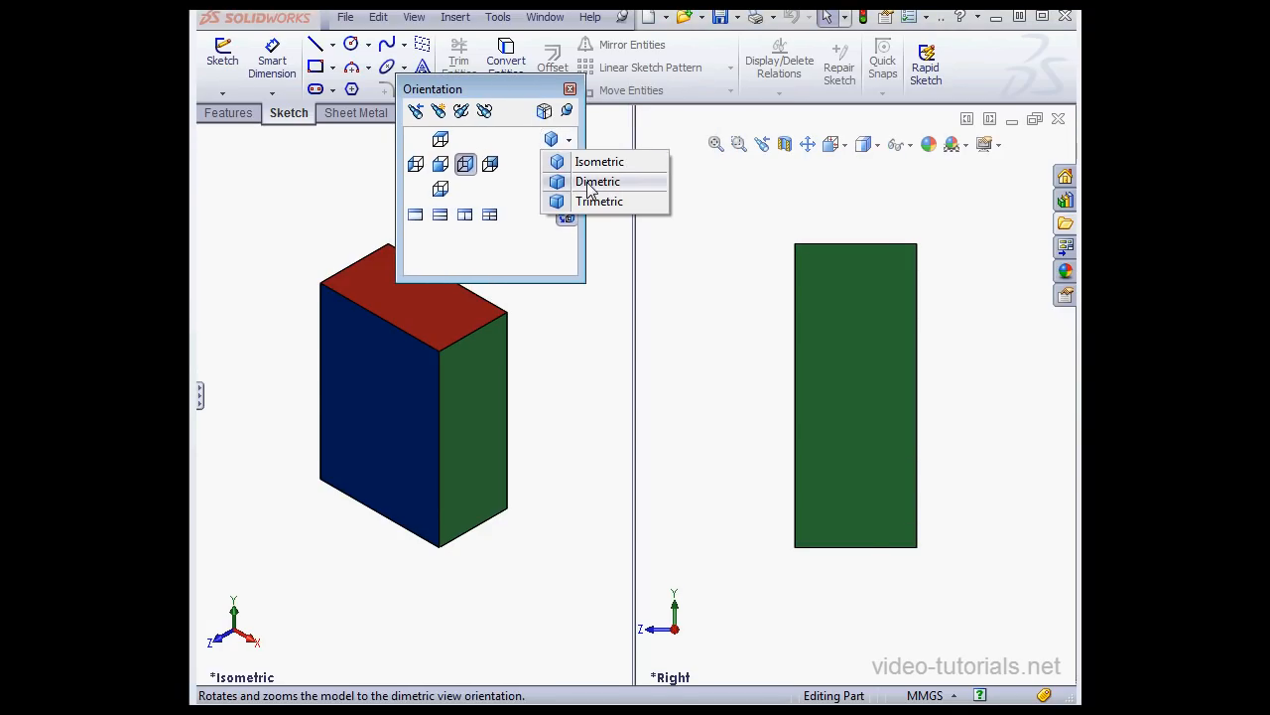
{"action": "left_click", "coordinate": [595, 181]}
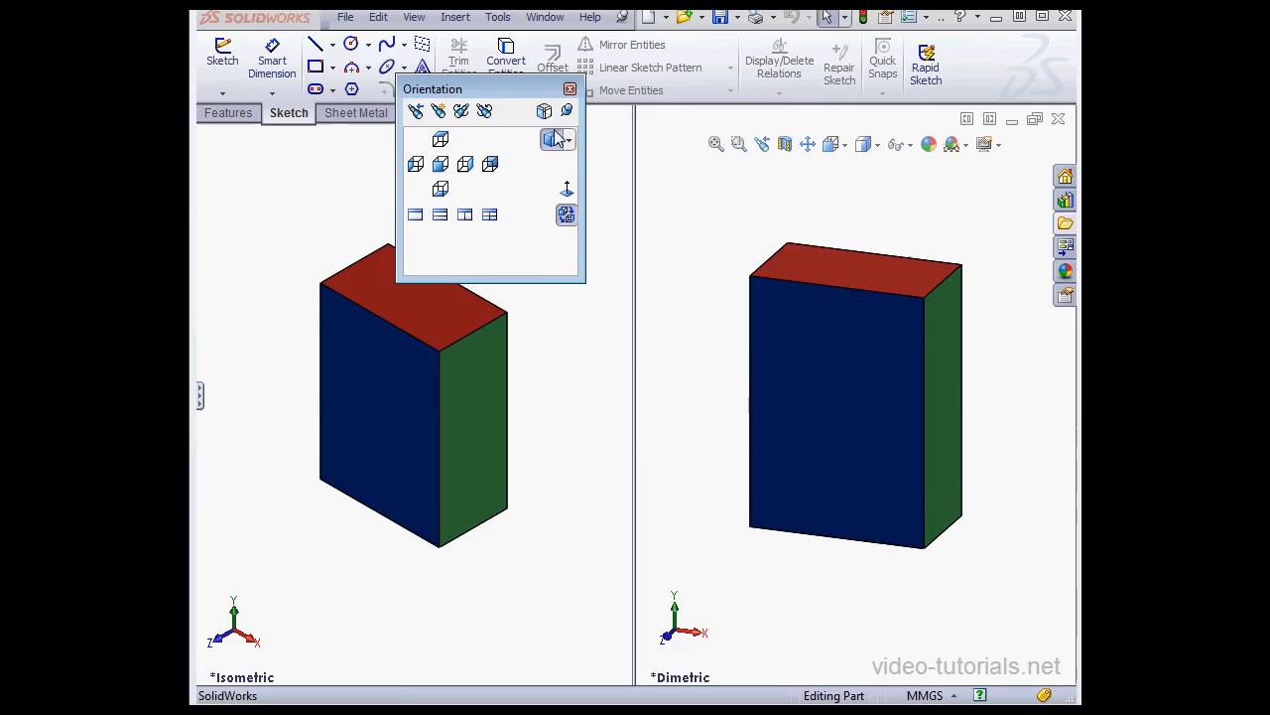
{"action": "left_click", "coordinate": [544, 111]}
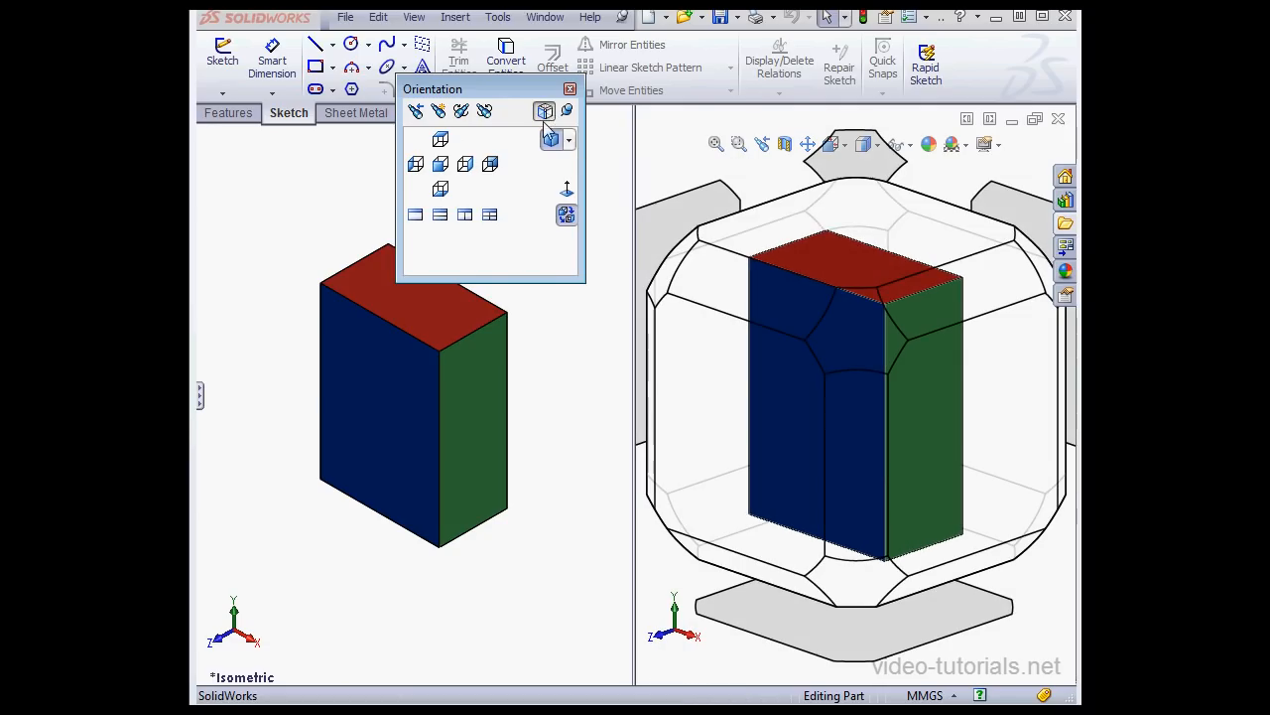
{"action": "mouse_move", "coordinate": [870, 337]}
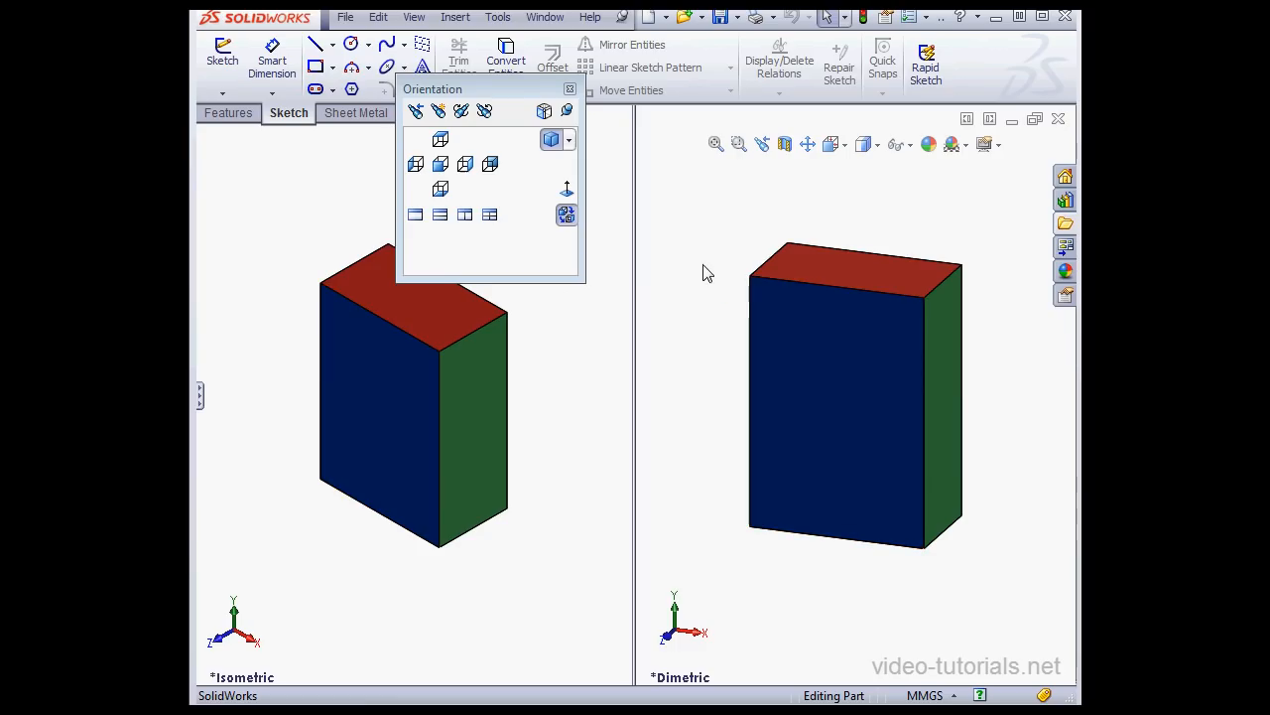
{"action": "mouse_move", "coordinate": [659, 367]}
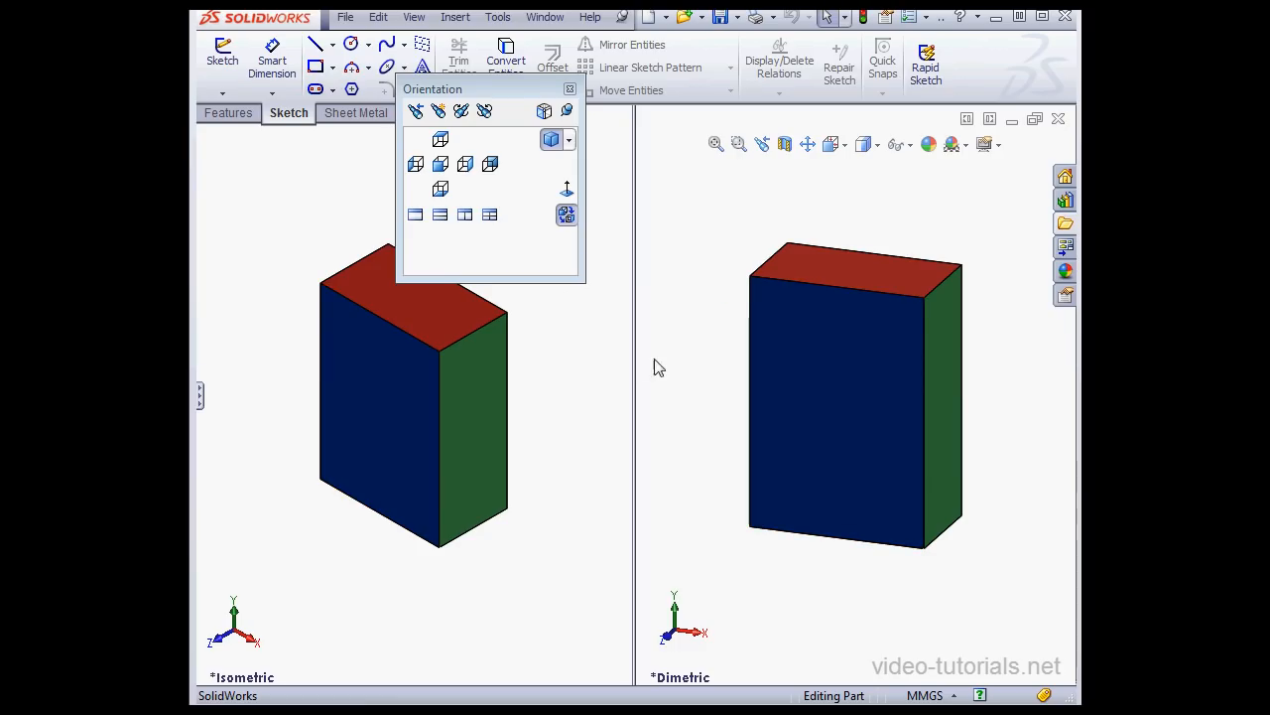
{"action": "mouse_move", "coordinate": [560, 361]}
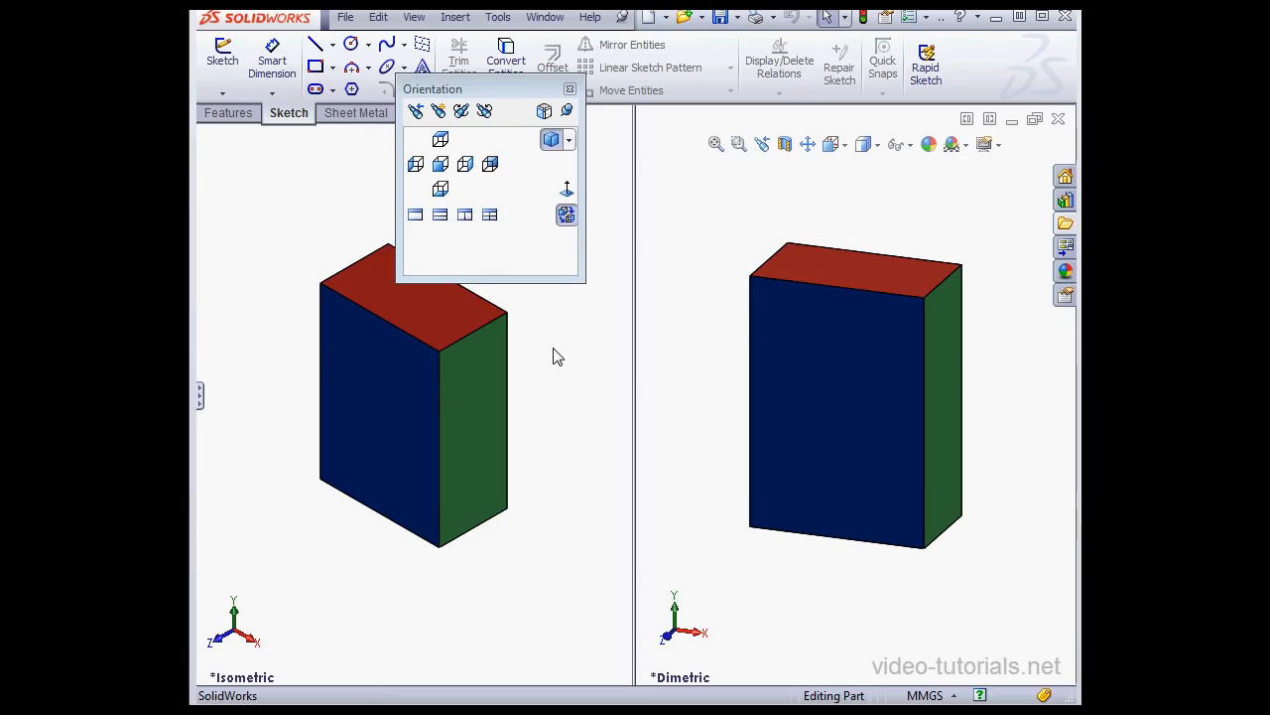
{"action": "mouse_move", "coordinate": [750, 393]}
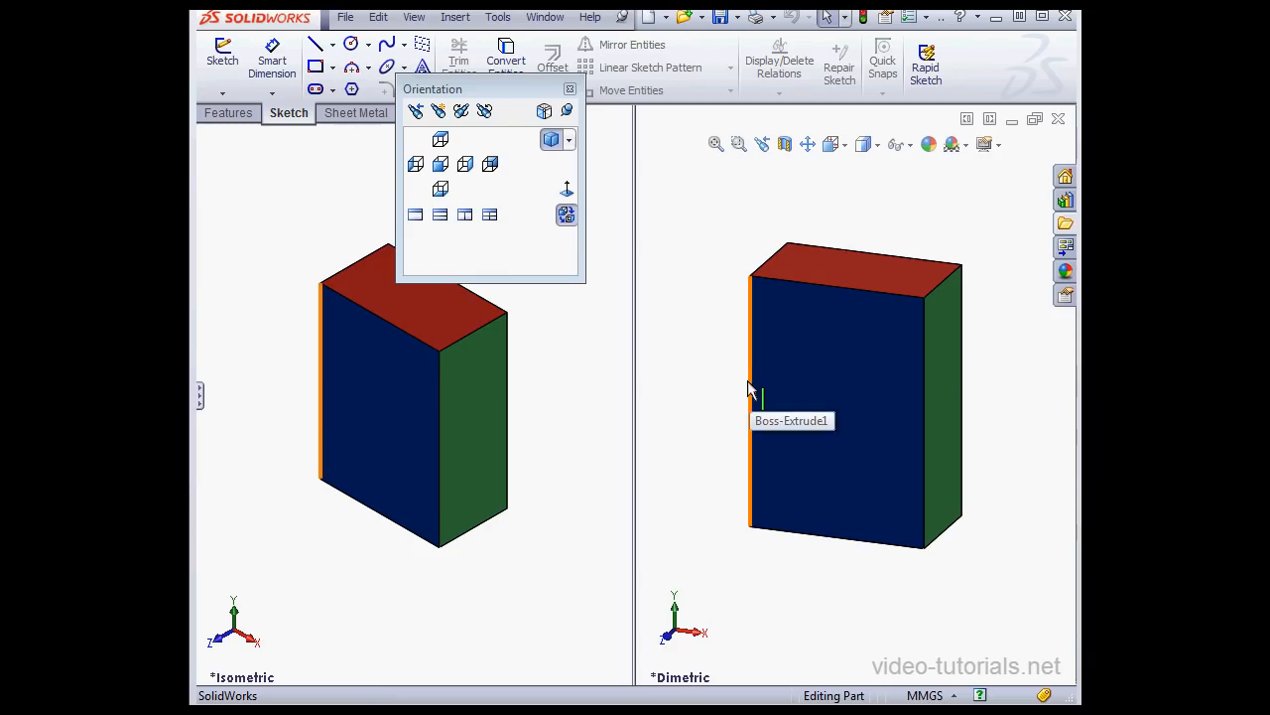
{"action": "mouse_move", "coordinate": [734, 365]}
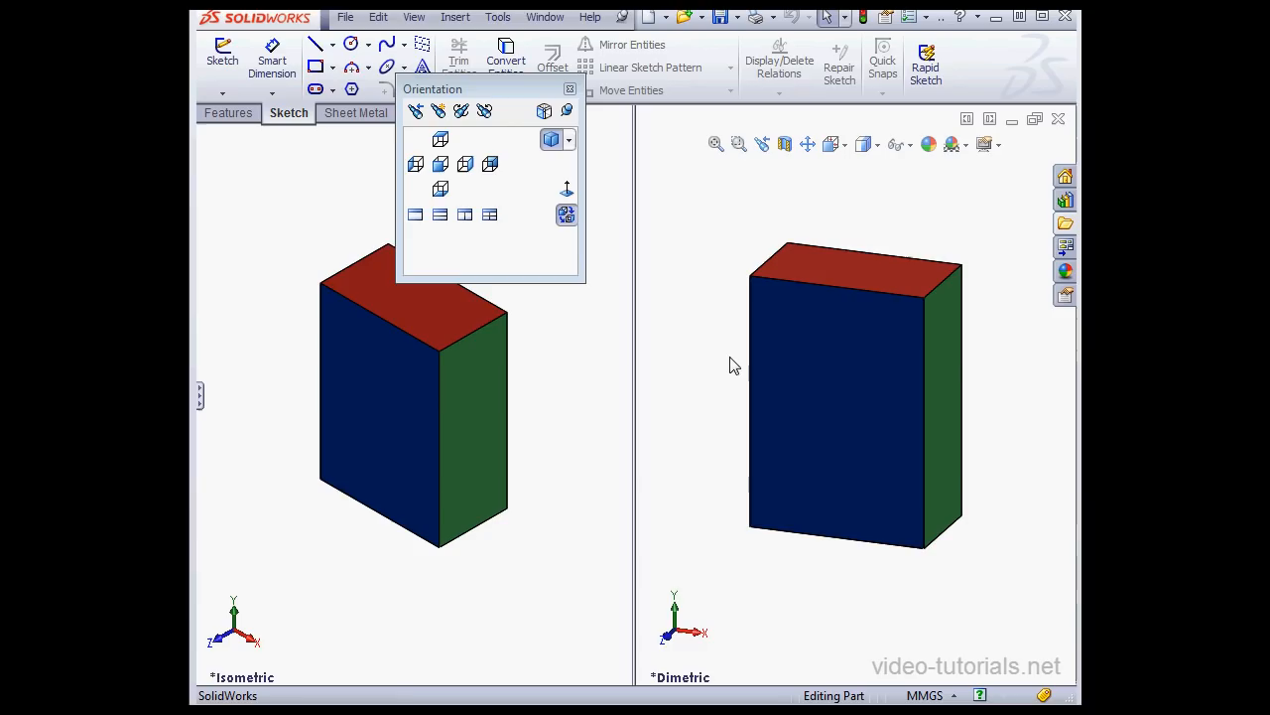
{"action": "mouse_move", "coordinate": [709, 361]}
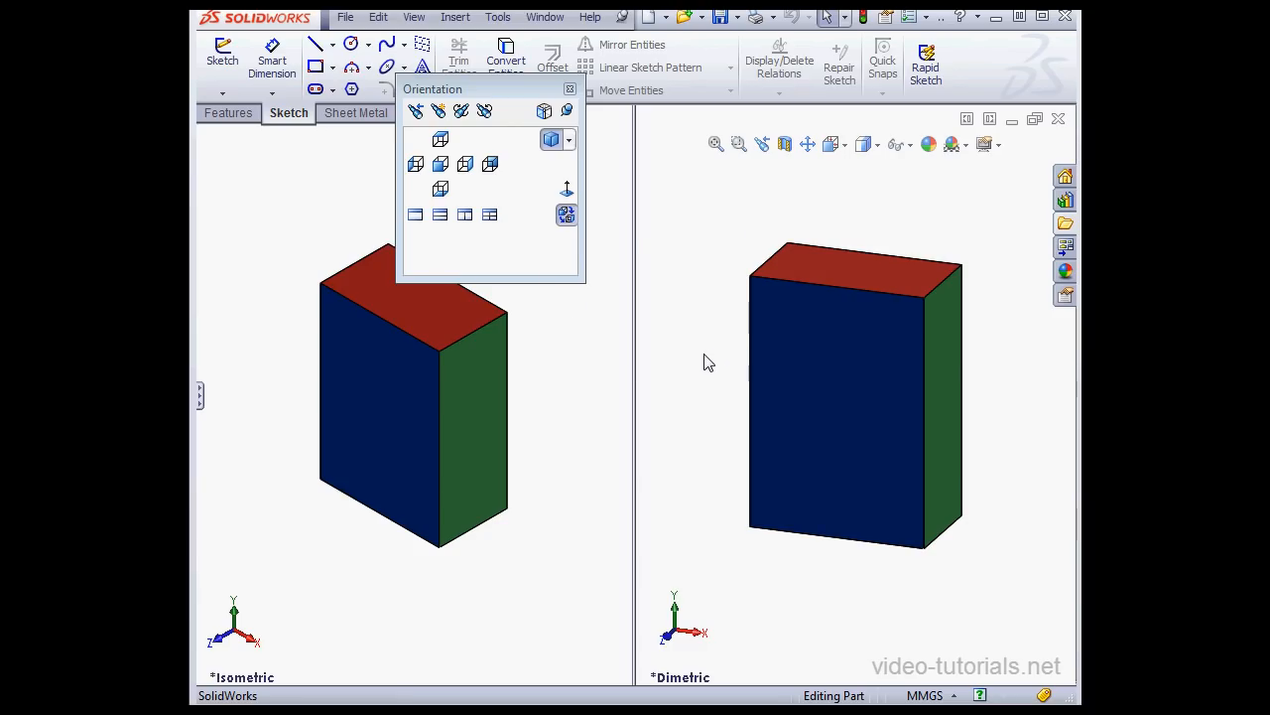
{"action": "left_click", "coordinate": [570, 139]}
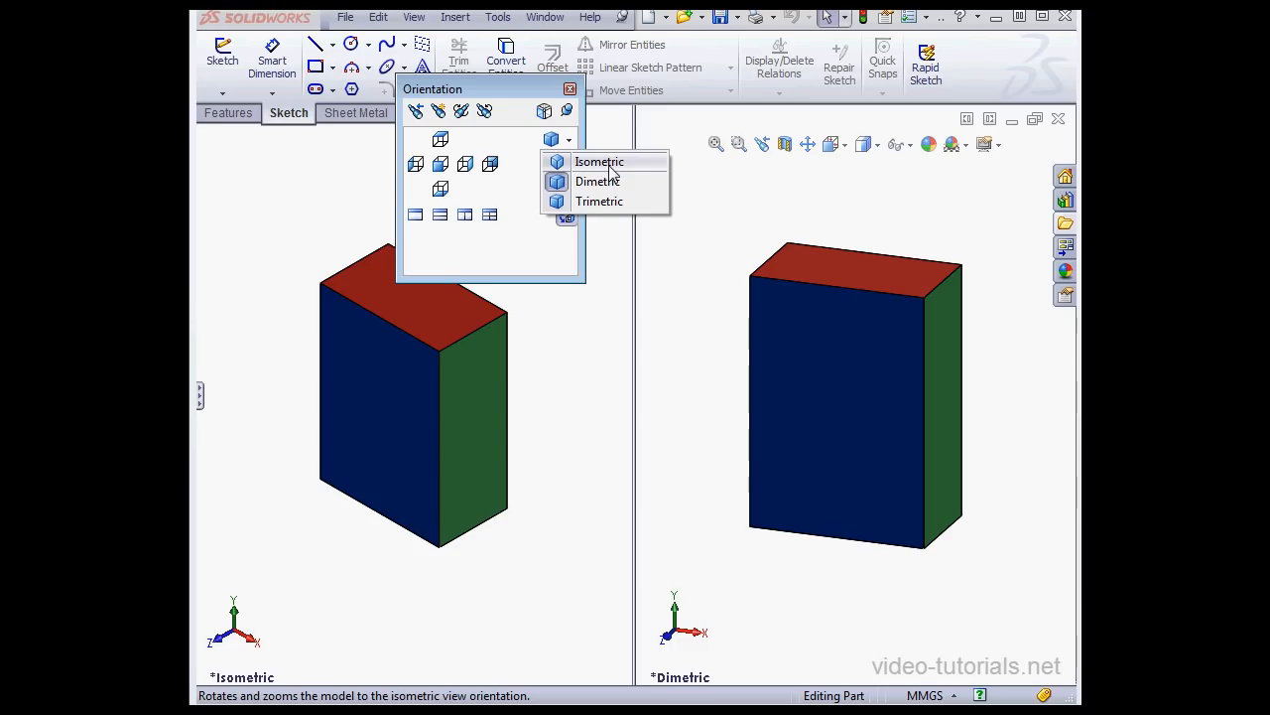
{"action": "mouse_move", "coordinate": [595, 177]}
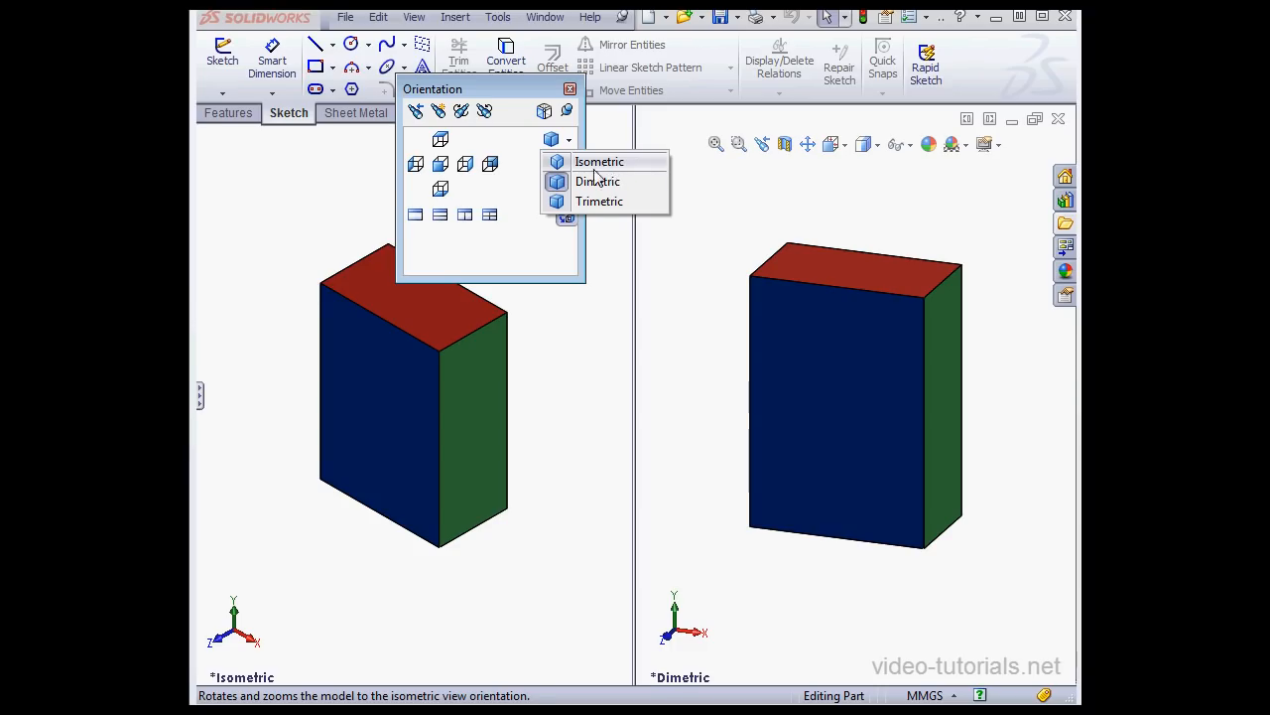
{"action": "mouse_move", "coordinate": [599, 202]}
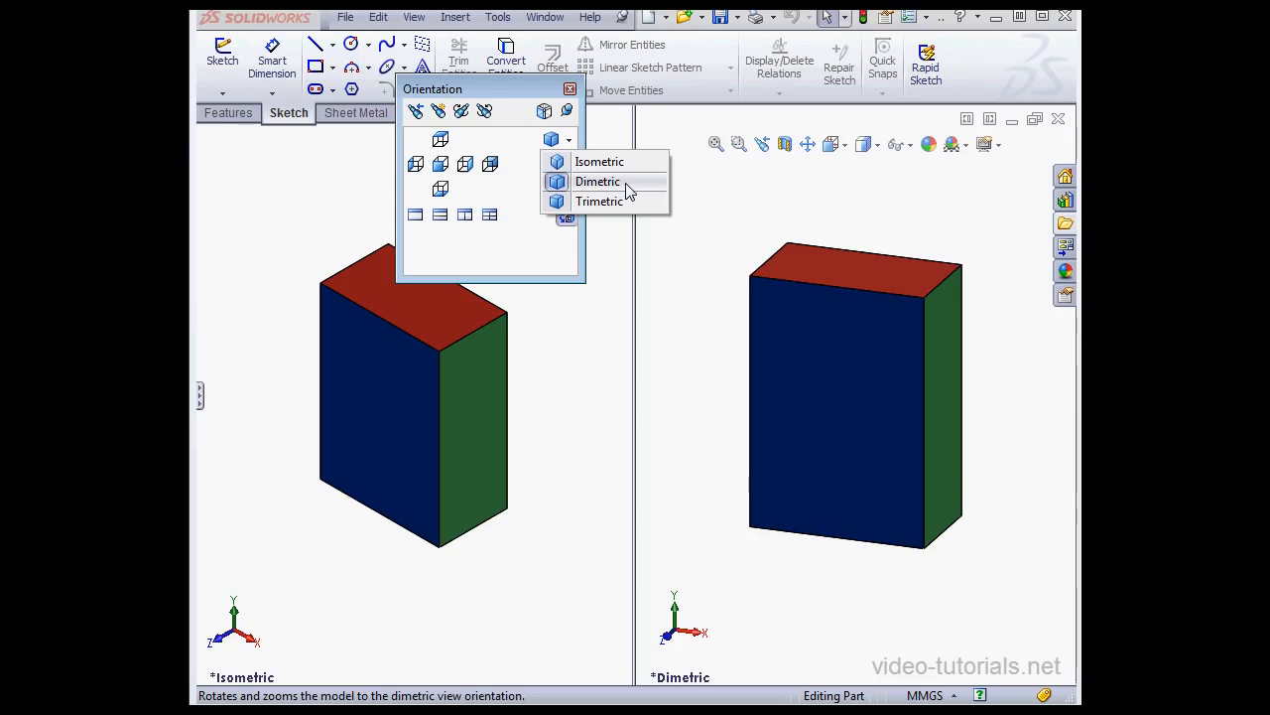
{"action": "mouse_move", "coordinate": [640, 189]}
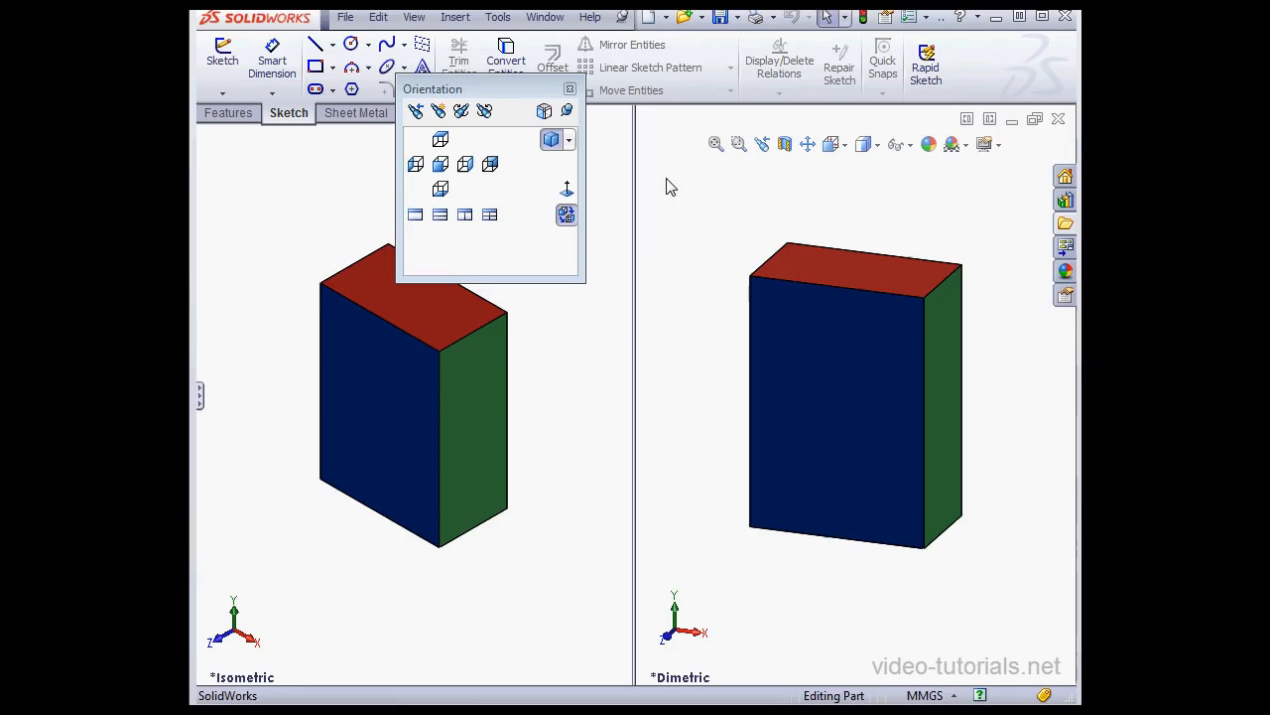
{"action": "mouse_move", "coordinate": [524, 244]}
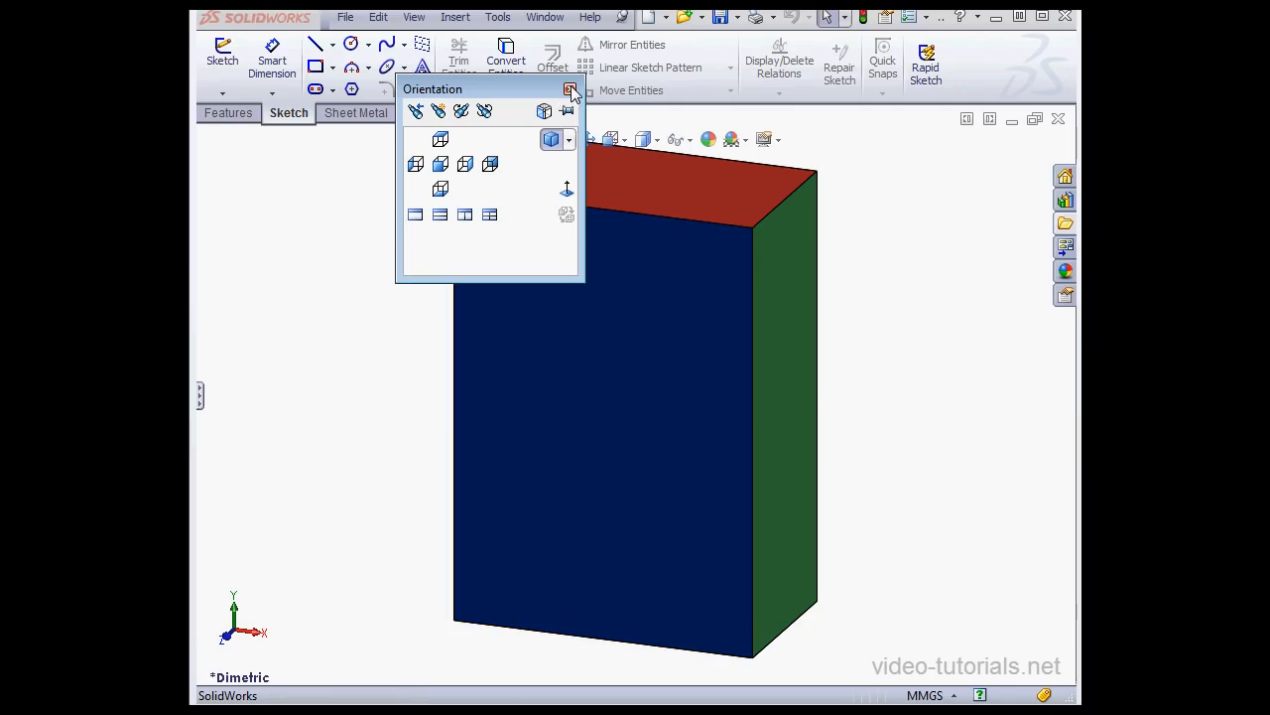
Step: Close the Orientation window, leaving the single dimetric view
{"action": "left_click", "coordinate": [572, 91]}
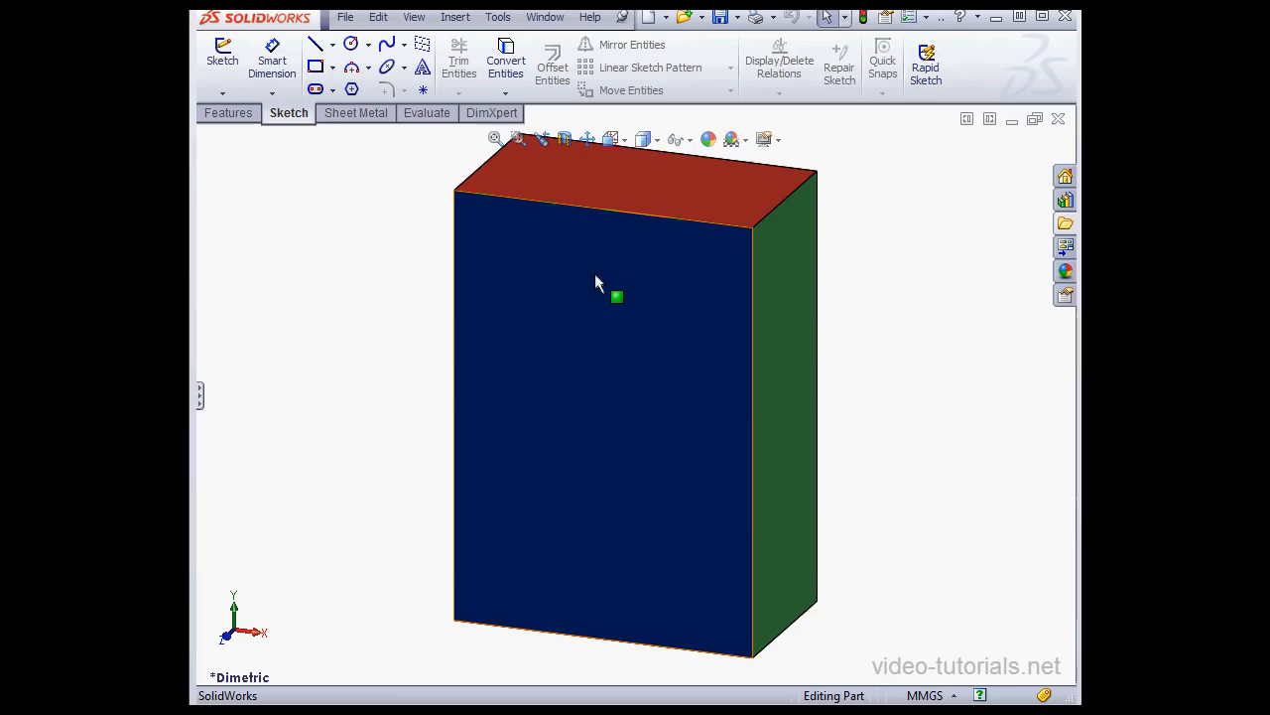
{"action": "mouse_move", "coordinate": [592, 288]}
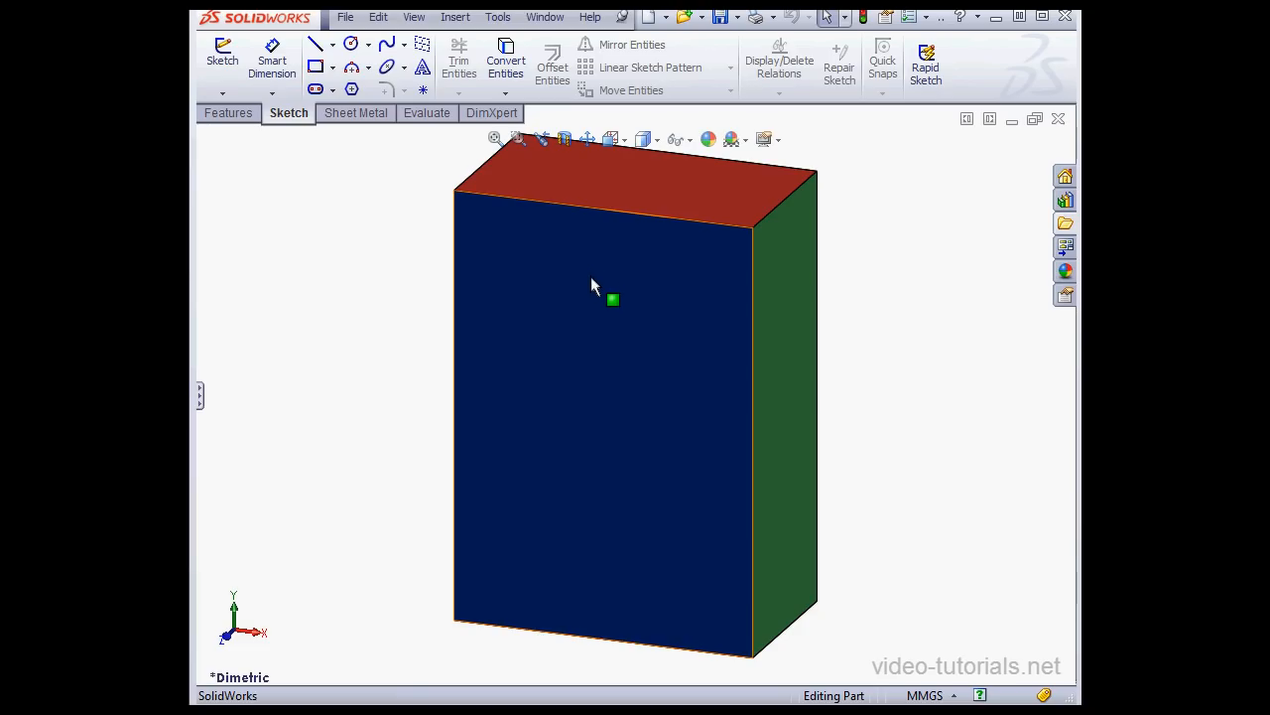